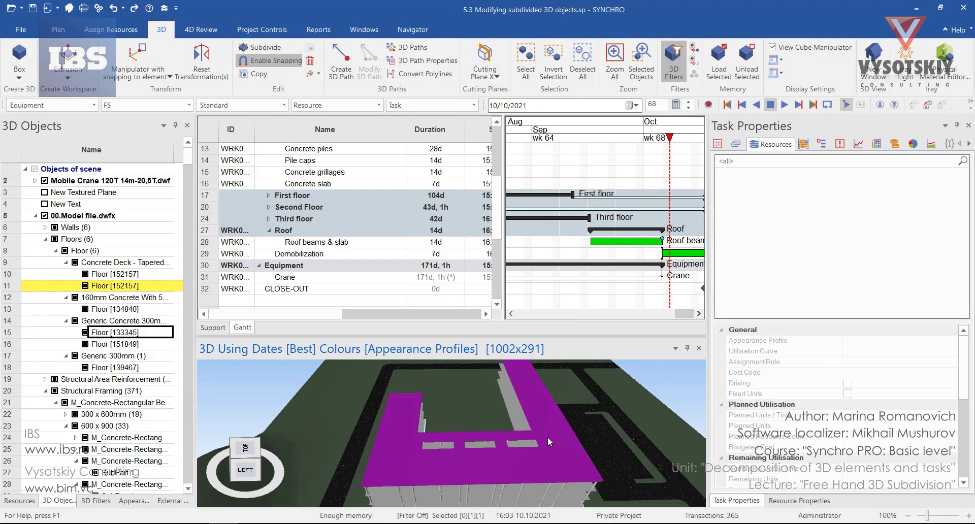
{"action": "mouse_move", "coordinate": [316, 155]}
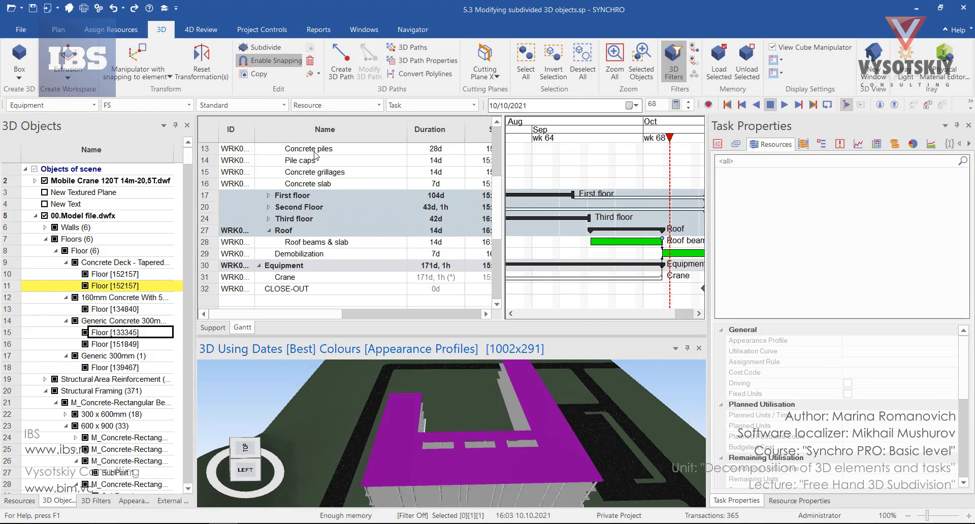
Open 3D Subdivision for the floor slab and choose the Free Hand type.
{"action": "left_click", "coordinate": [267, 47]}
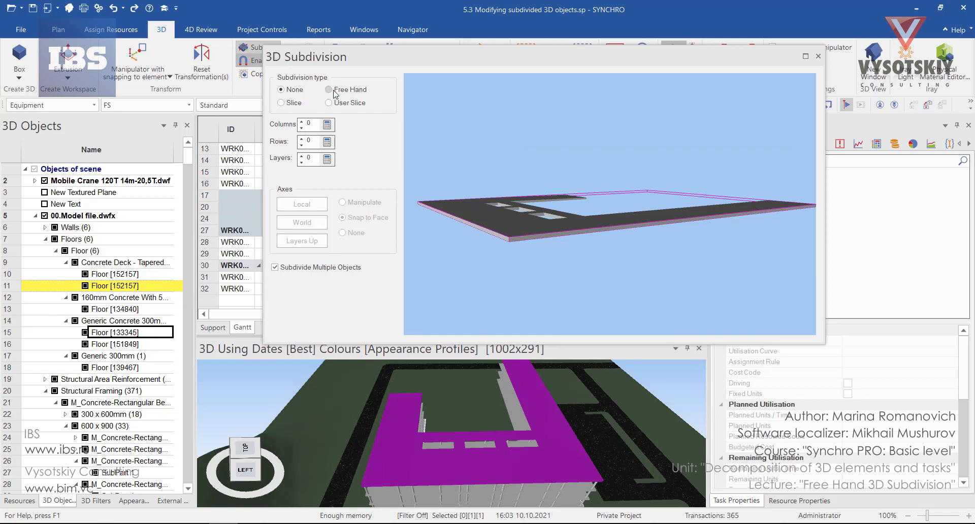
{"action": "left_click", "coordinate": [330, 90]}
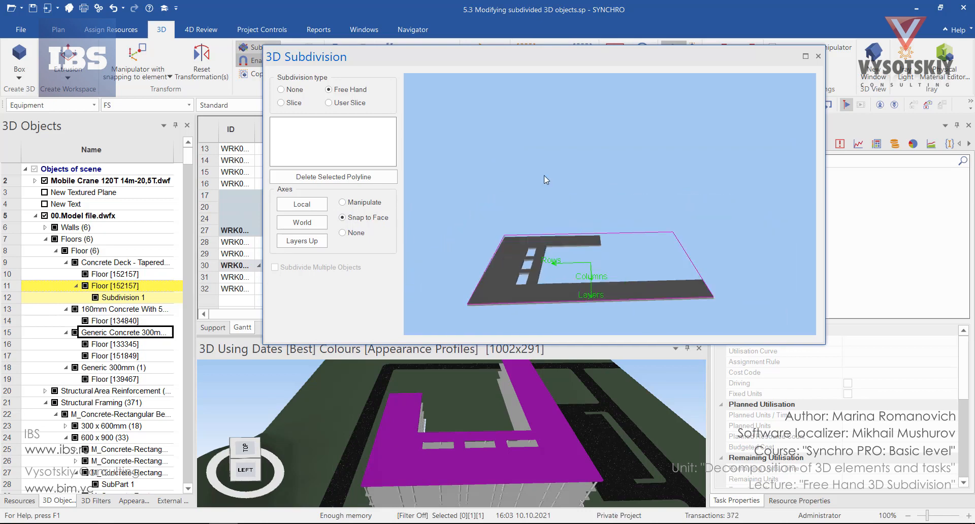
{"action": "mouse_move", "coordinate": [510, 180]}
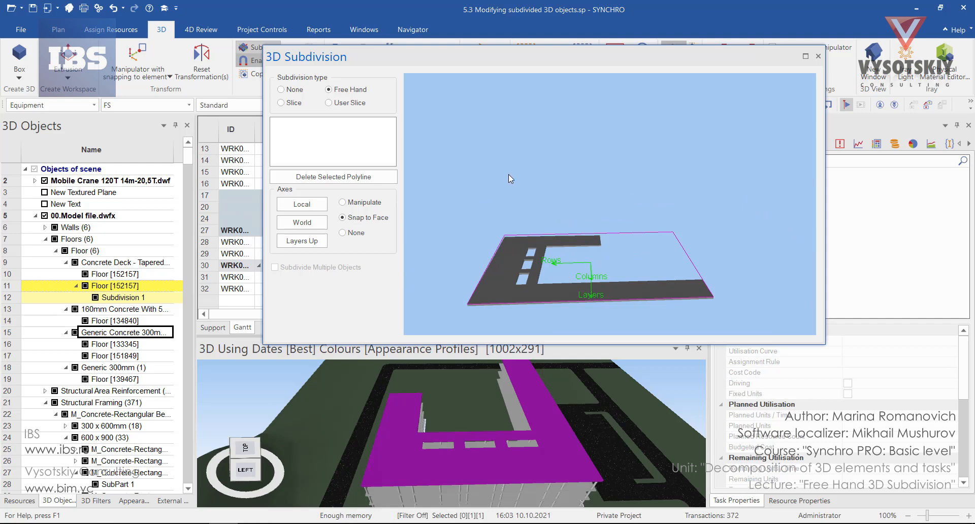
Draw a subdivision polyline across the slab's left end, creating a second subdivision.
{"action": "right_click", "coordinate": [509, 179]}
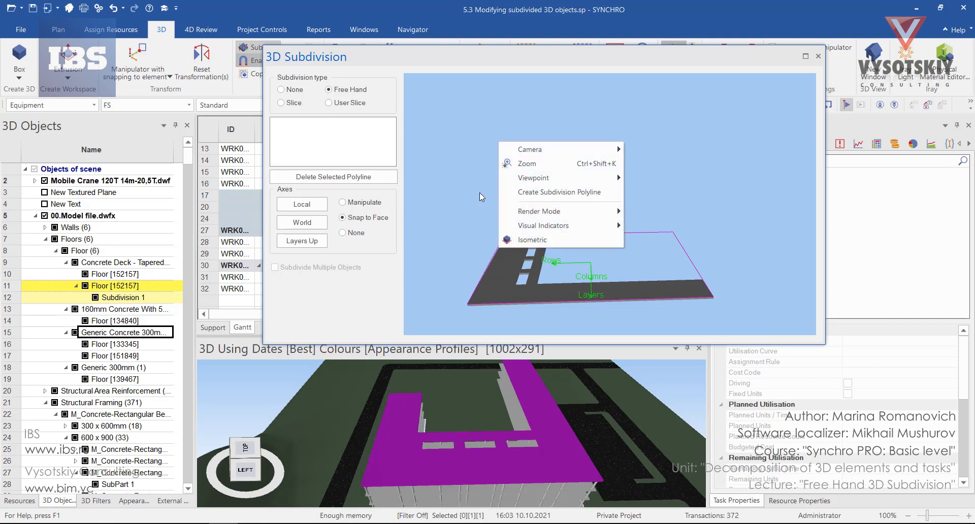
{"action": "mouse_move", "coordinate": [560, 192]}
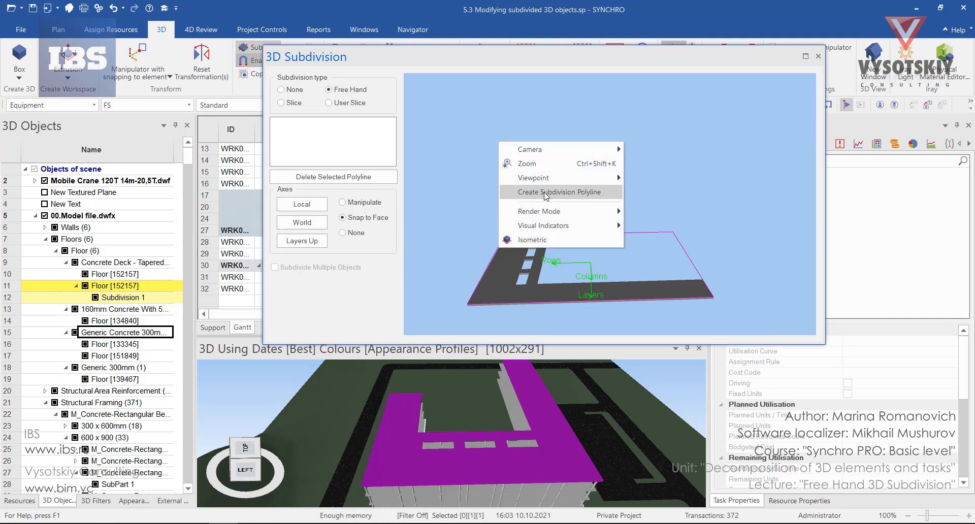
{"action": "left_click", "coordinate": [549, 191]}
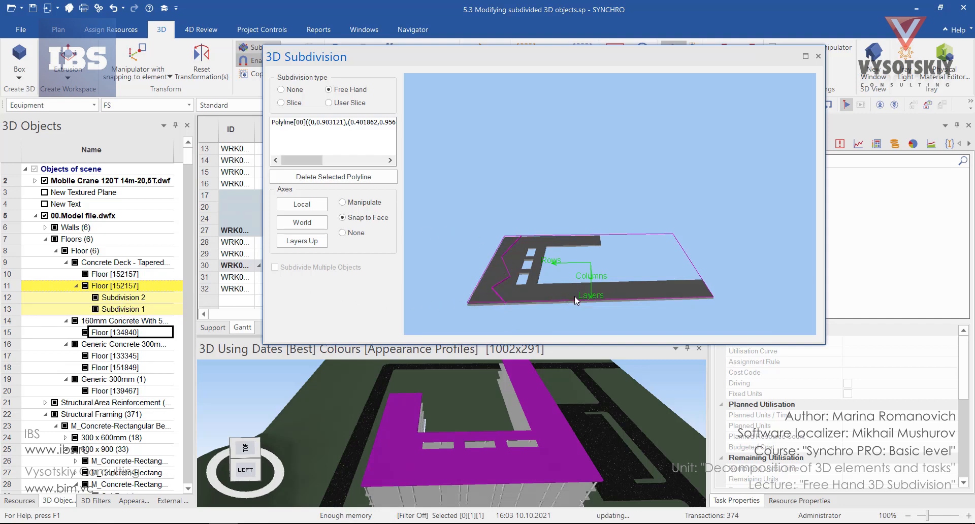
Draw another subdivision polyline on the slab, creating a third subdivision.
{"action": "right_click", "coordinate": [575, 300]}
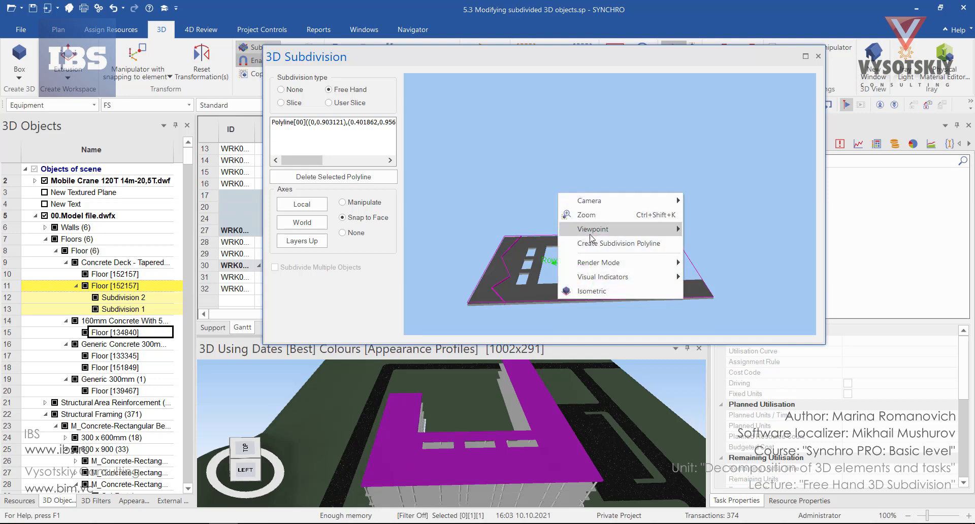
{"action": "mouse_move", "coordinate": [591, 243]}
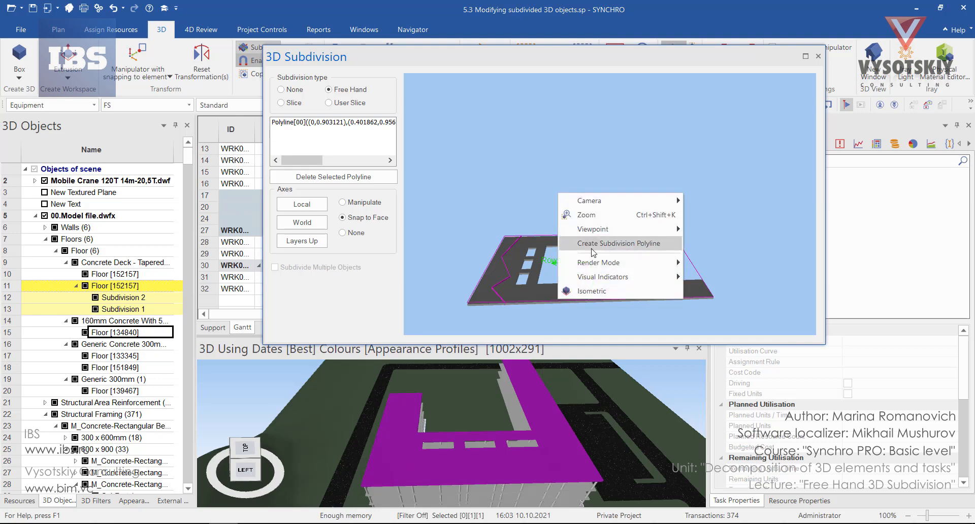
{"action": "left_click", "coordinate": [620, 243]}
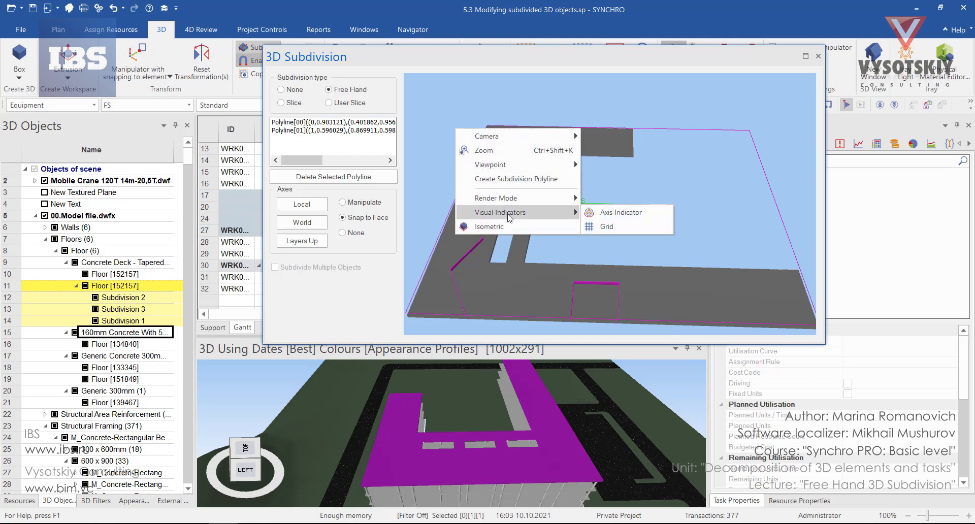
{"action": "mouse_move", "coordinate": [622, 212]}
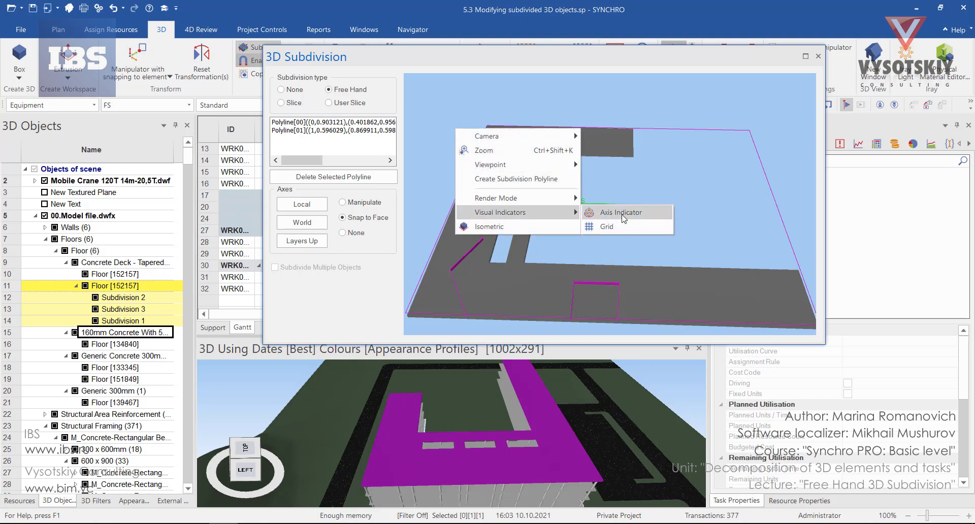
Switch on Axis Indicator under Visual Indicators in the subdivision preview.
{"action": "left_click", "coordinate": [620, 211]}
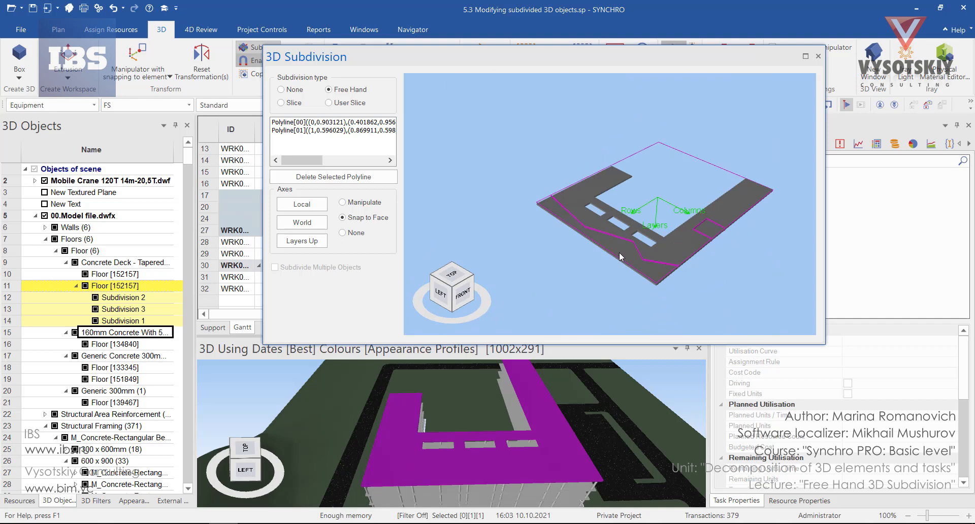
{"action": "mouse_move", "coordinate": [811, 54]}
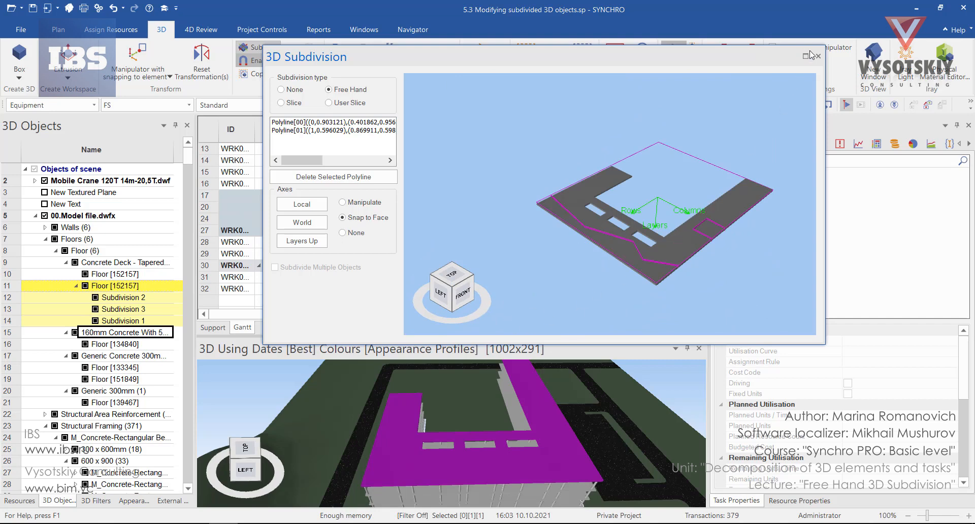